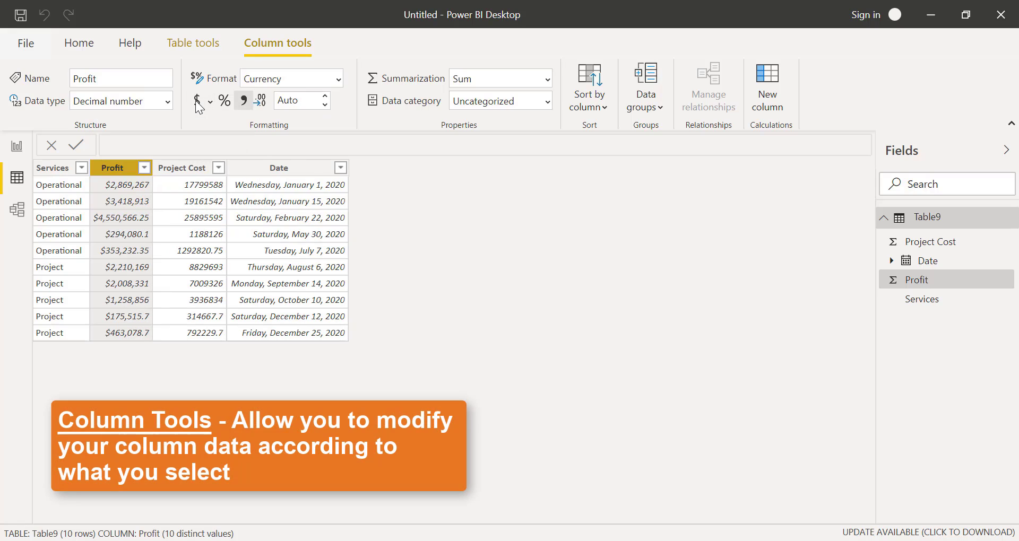
Check the Project Cost and Date column formatting, then go to a blank report page
left_click(189, 168)
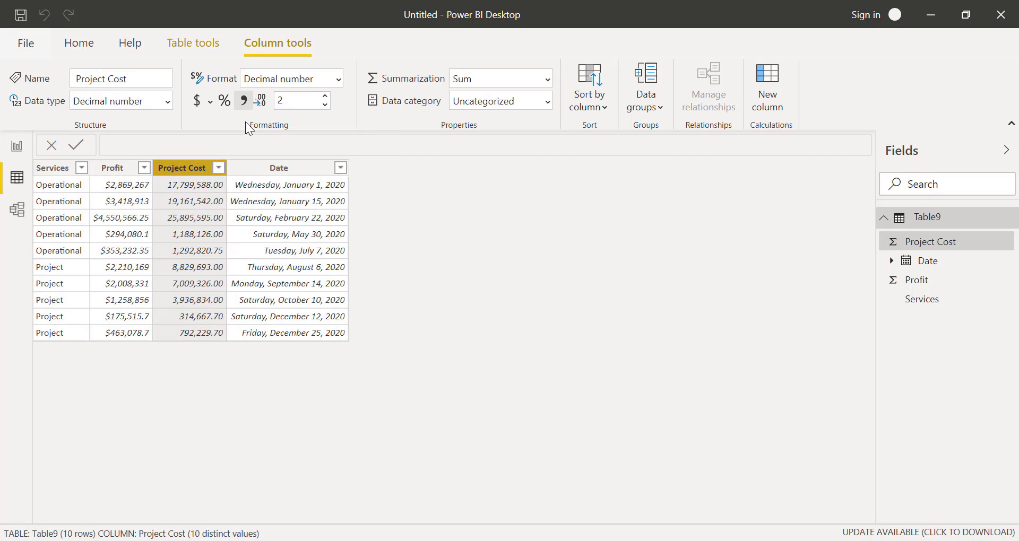
left_click(278, 167)
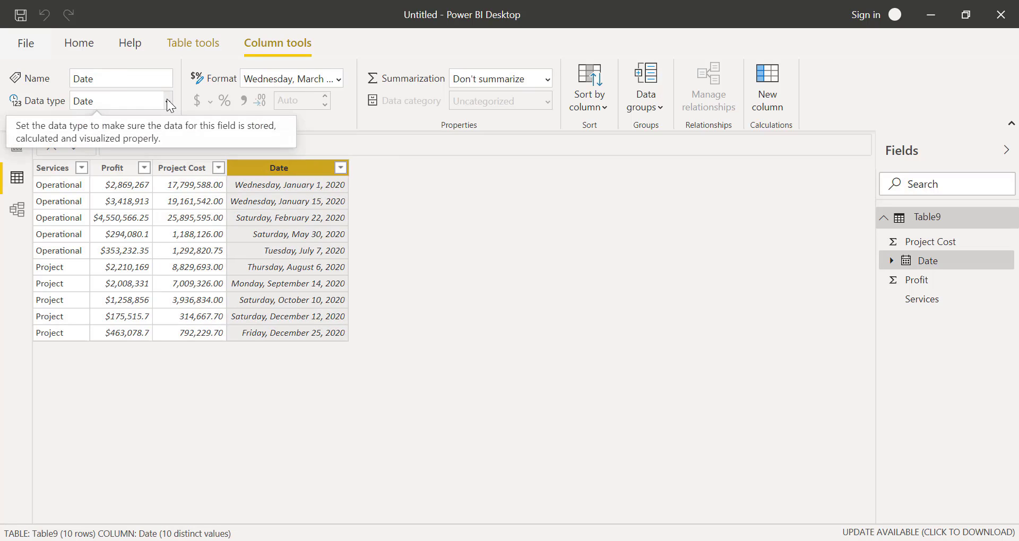
left_click(16, 146)
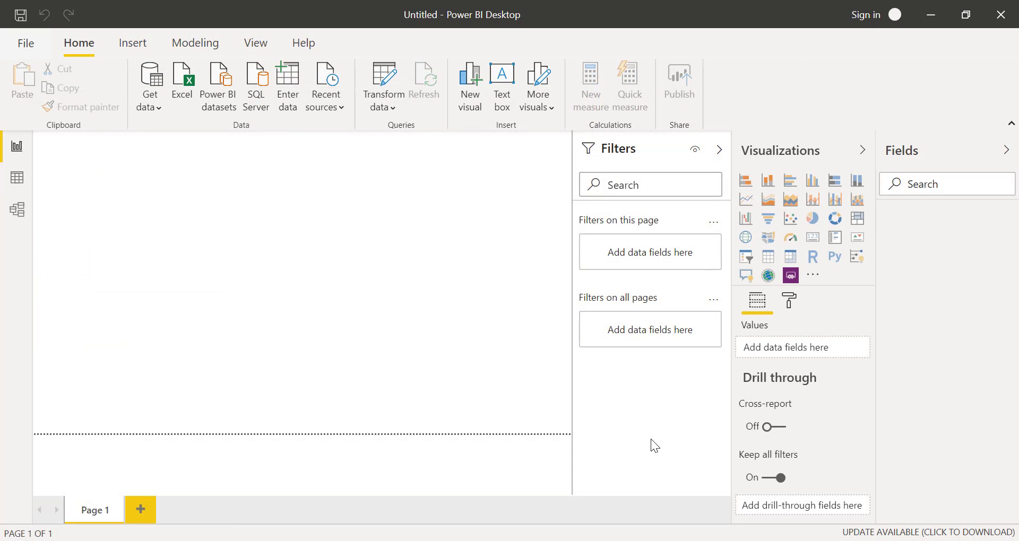
mouse_move(272, 198)
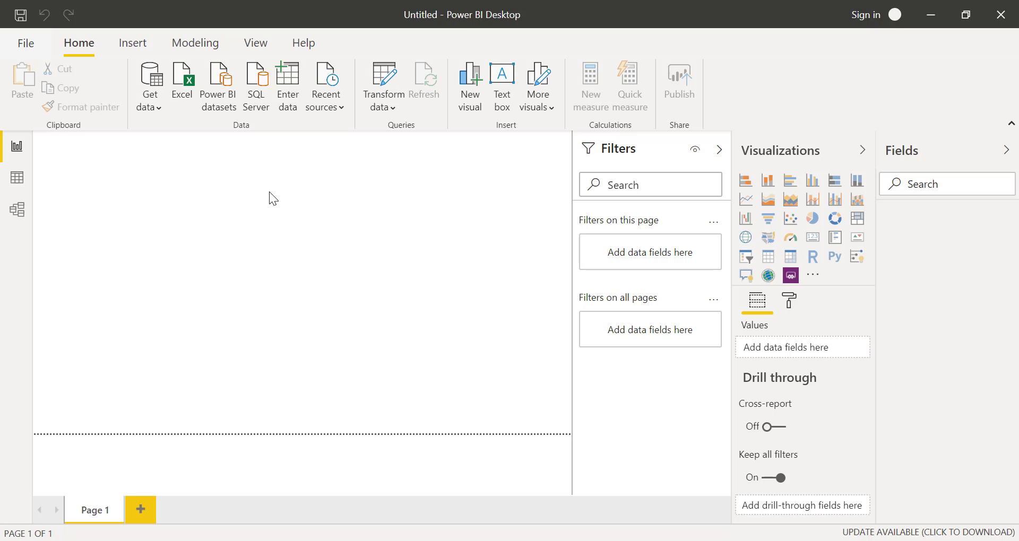
Start an Excel import and browse for the Test data.xlsx workbook
left_click(182, 84)
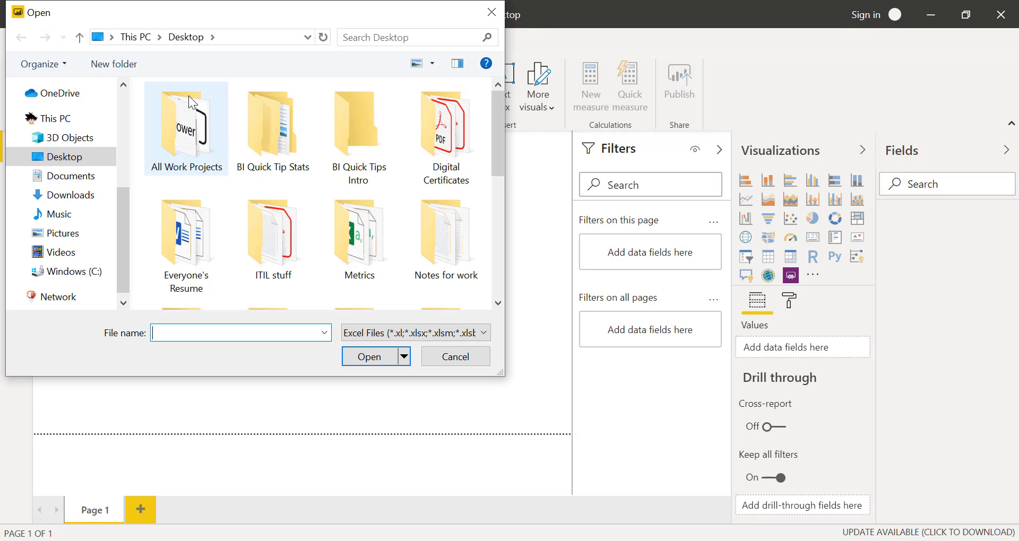
scroll("down", 3)
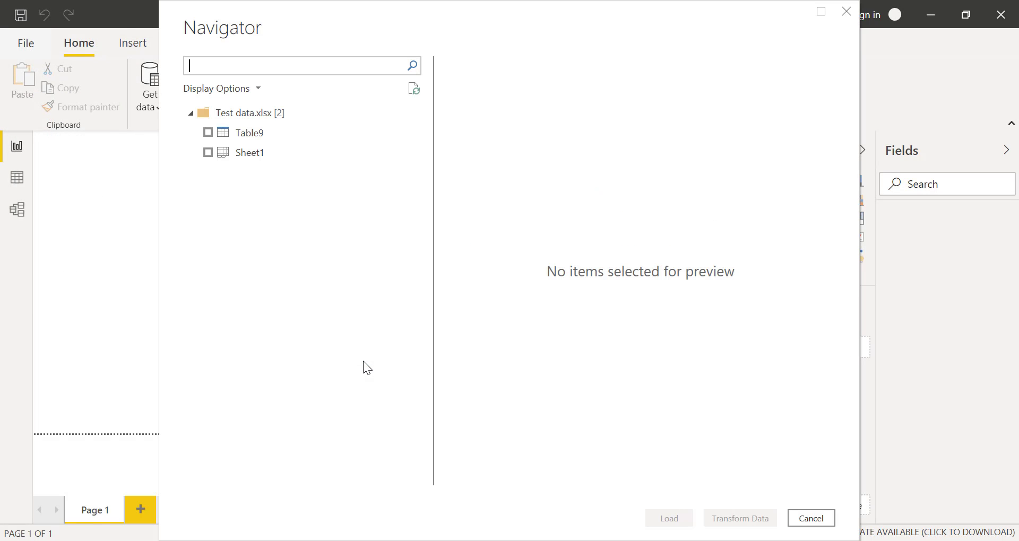
Select Table9 in the Navigator and load it
left_click(208, 133)
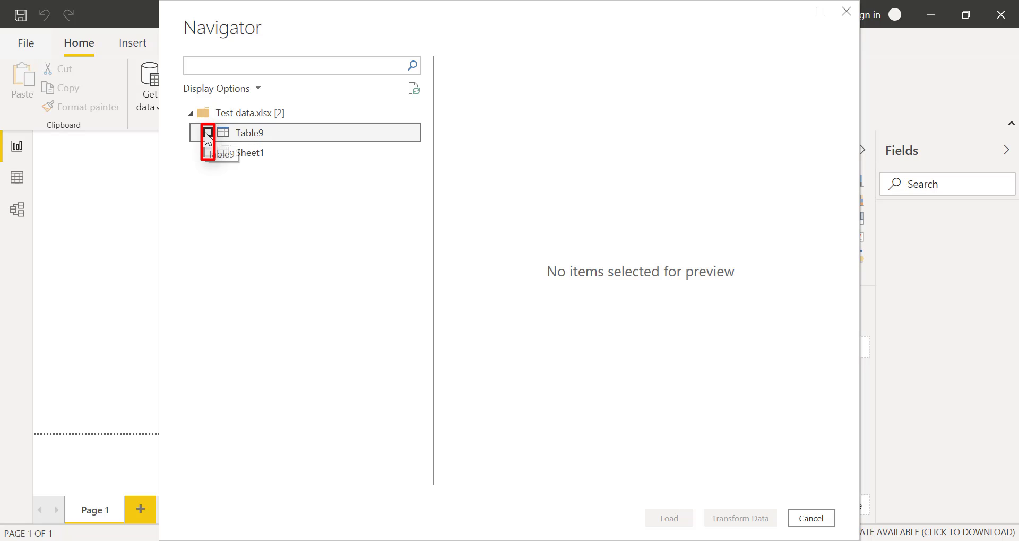
left_click(208, 133)
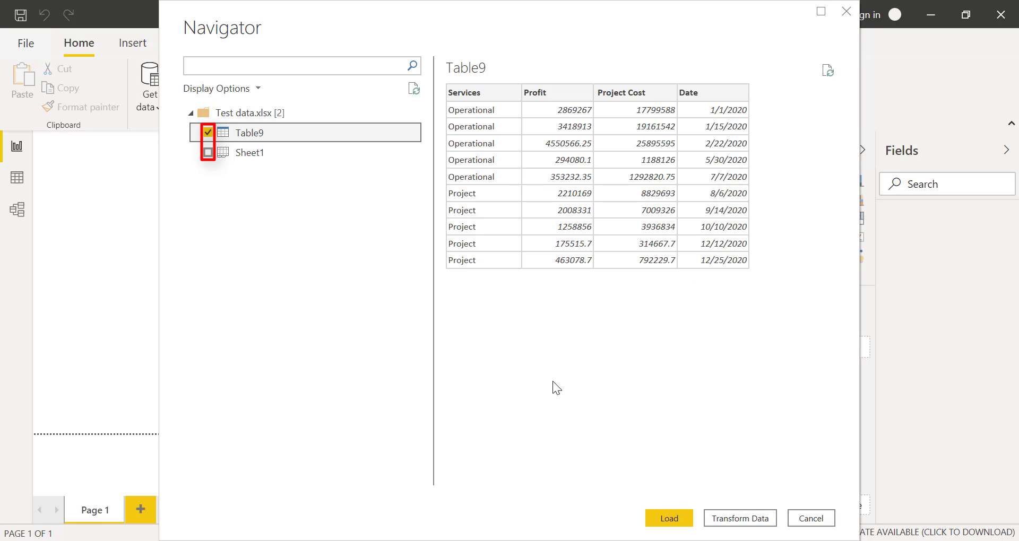
left_click(668, 518)
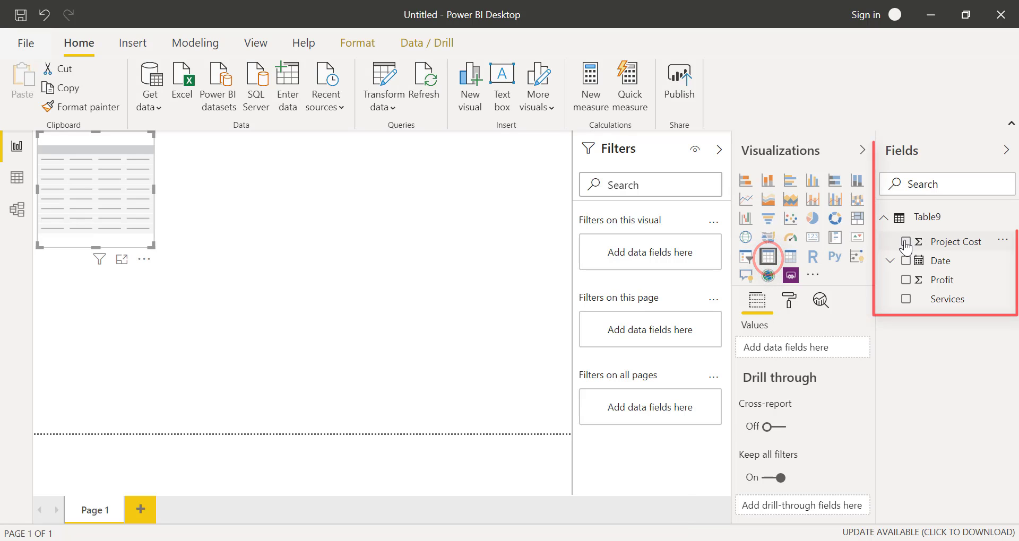
Add Project Cost from Table9 to the table visual
left_click(905, 242)
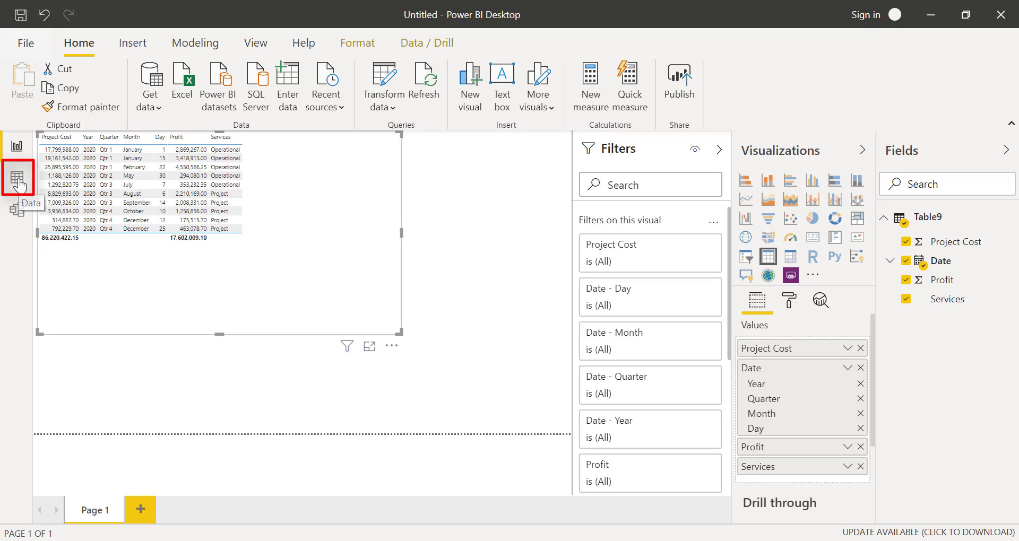
In Data view, format Profit as currency and Project Cost with thousands separators
left_click(18, 177)
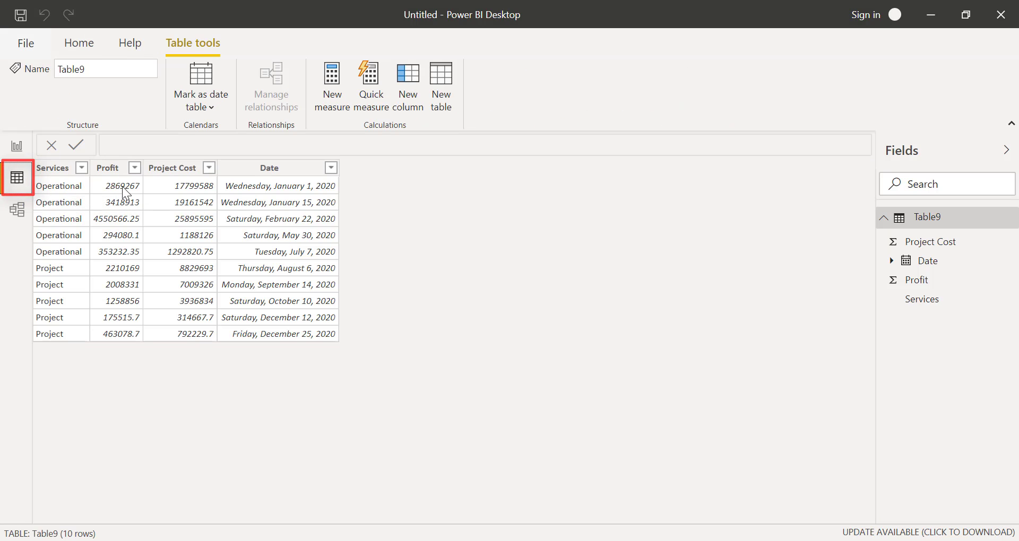
left_click(107, 168)
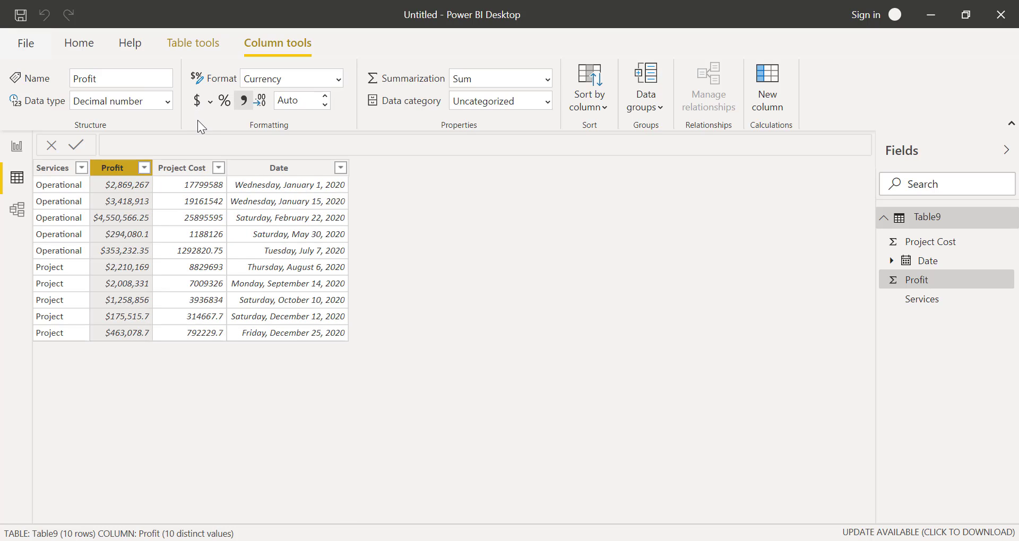
left_click(183, 168)
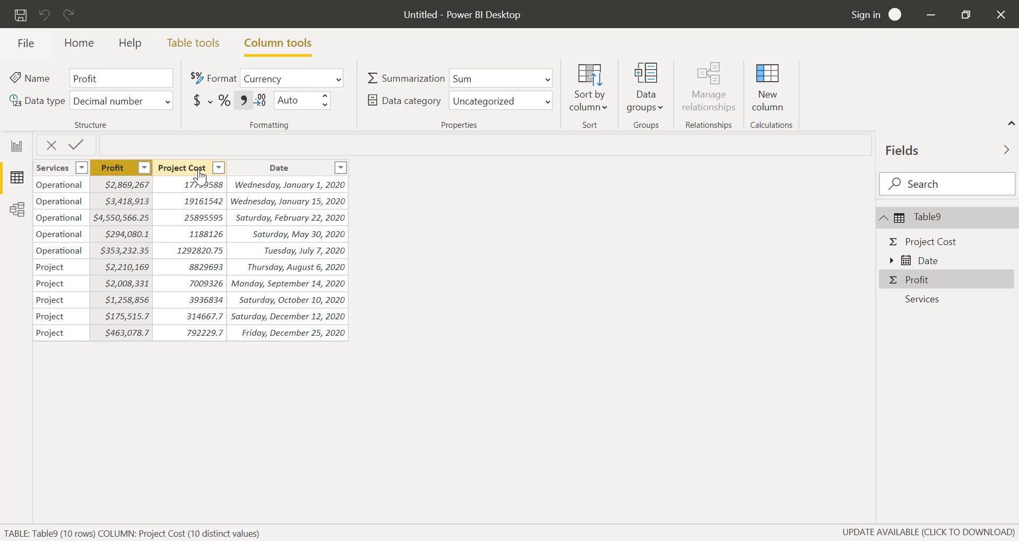
left_click(182, 167)
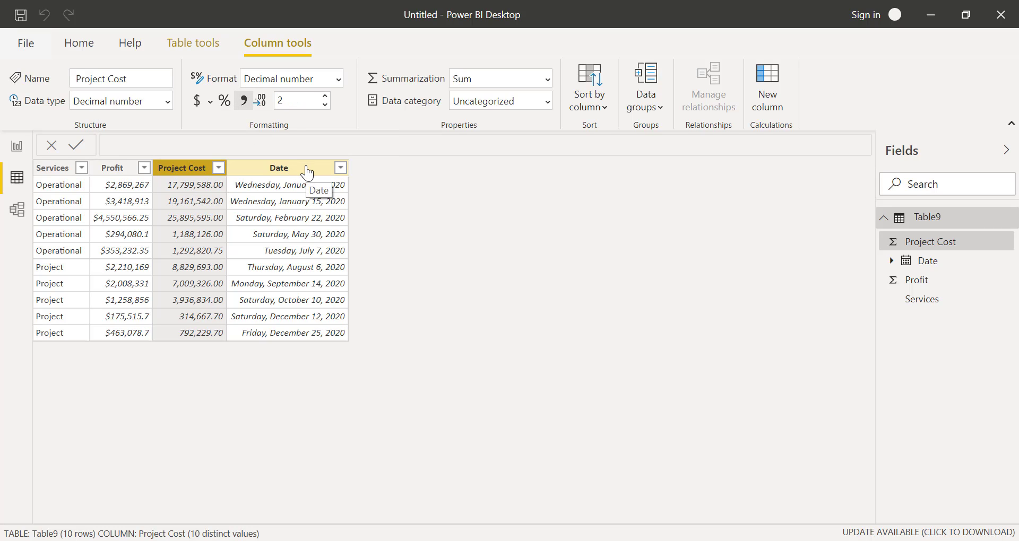
Change the Date column's data type to Text, then back to Date
left_click(278, 168)
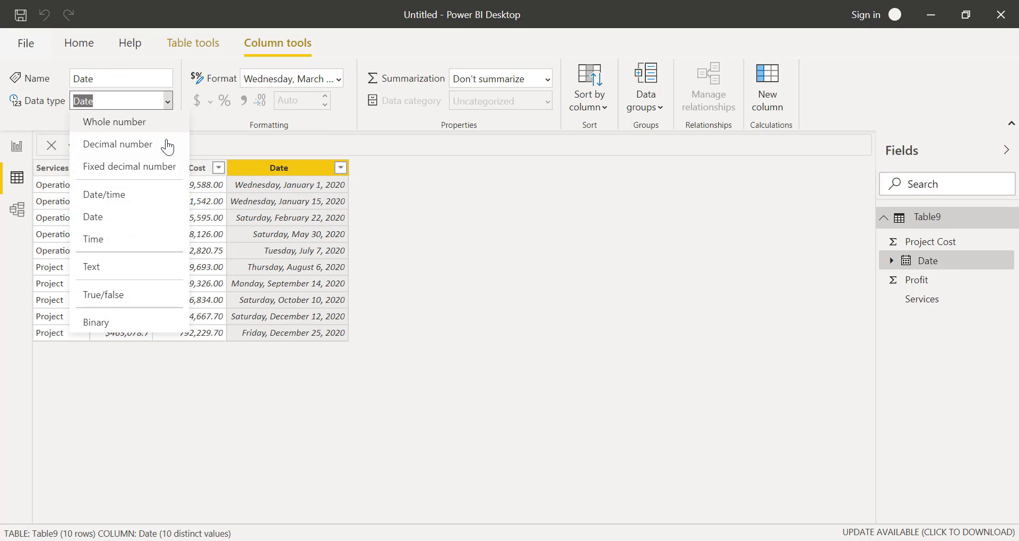
left_click(91, 267)
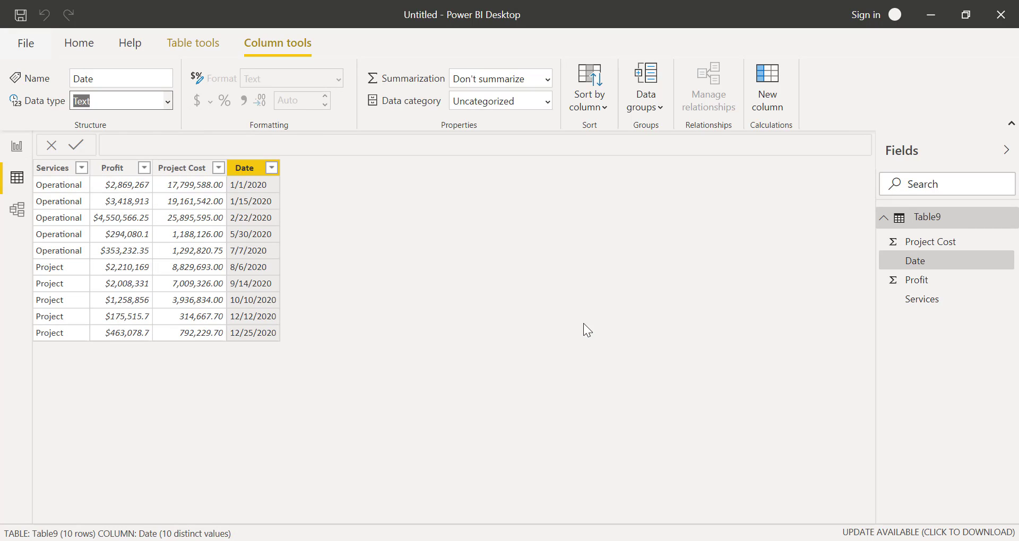
left_click(337, 79)
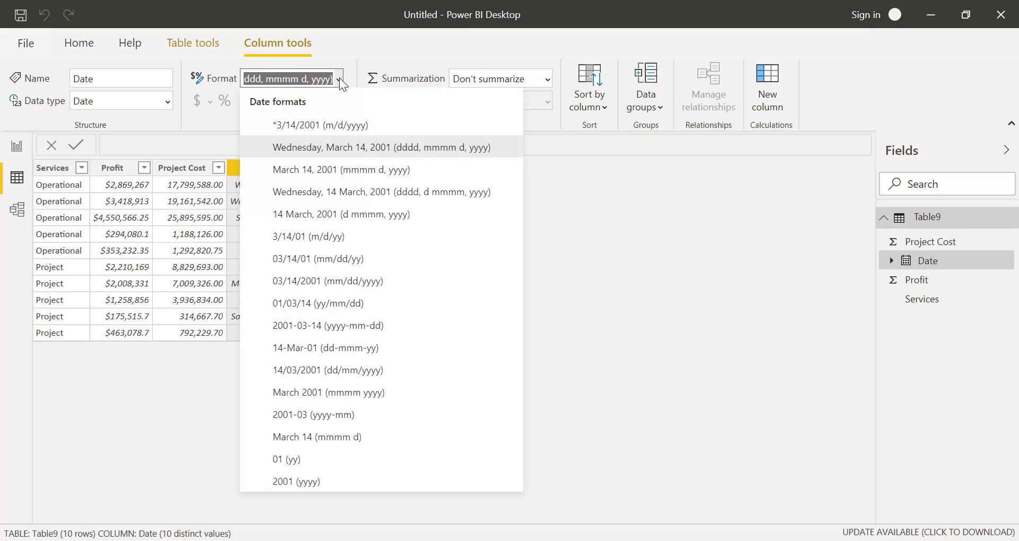